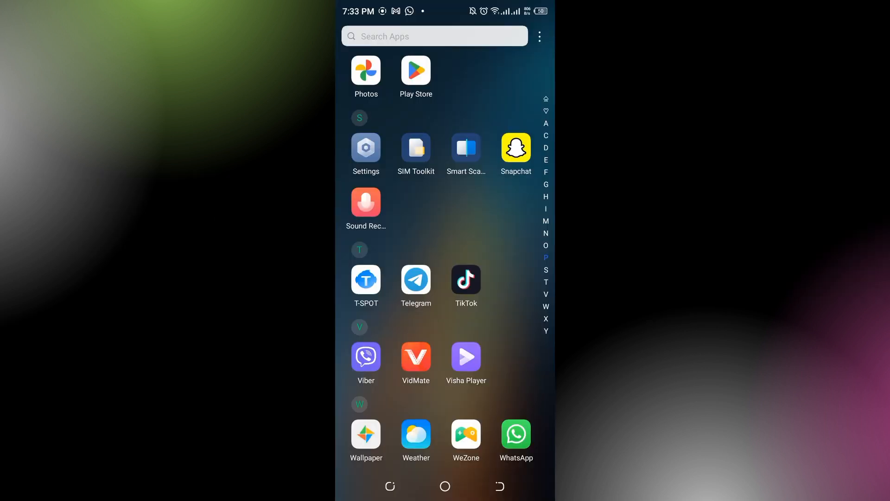
Reach the App settings list in Settings and scroll to ONEWallet (48.30 MB)
click(365, 147)
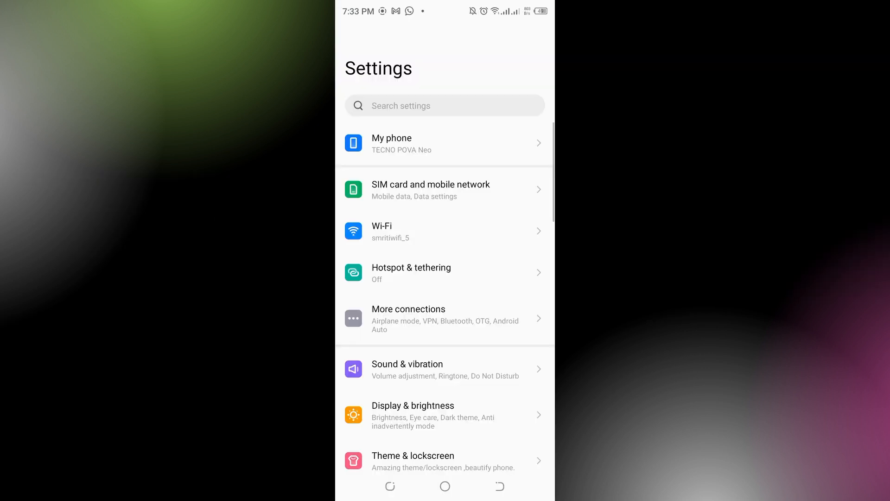
scroll(down, 3)
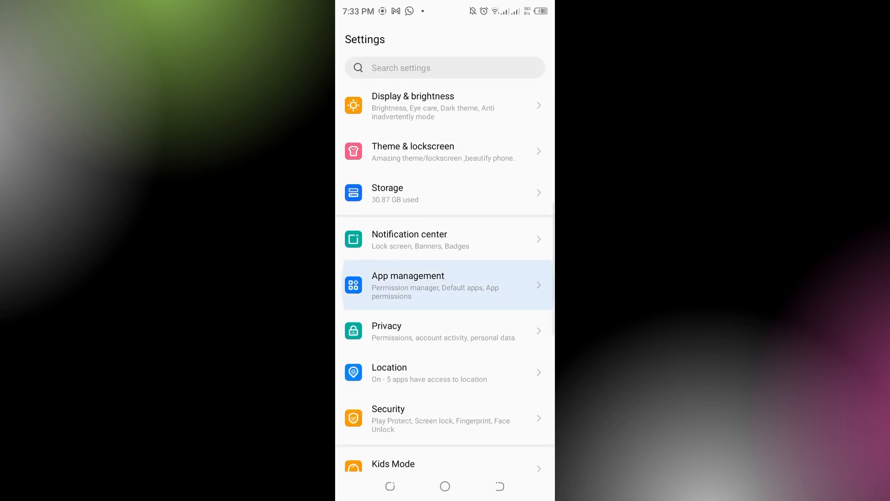
click(446, 284)
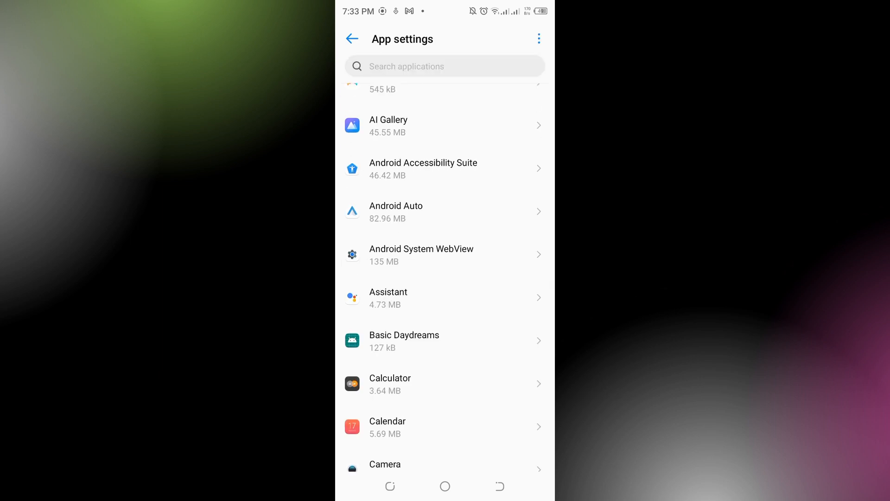
scroll(down, 3)
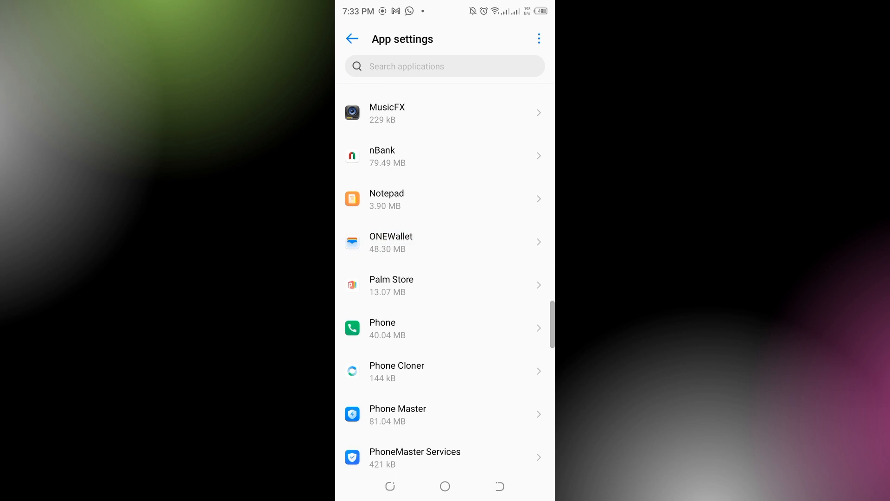
Clear ONEWallet's storage from its Storage & cache page, confirming the Delete app data warning
click(444, 242)
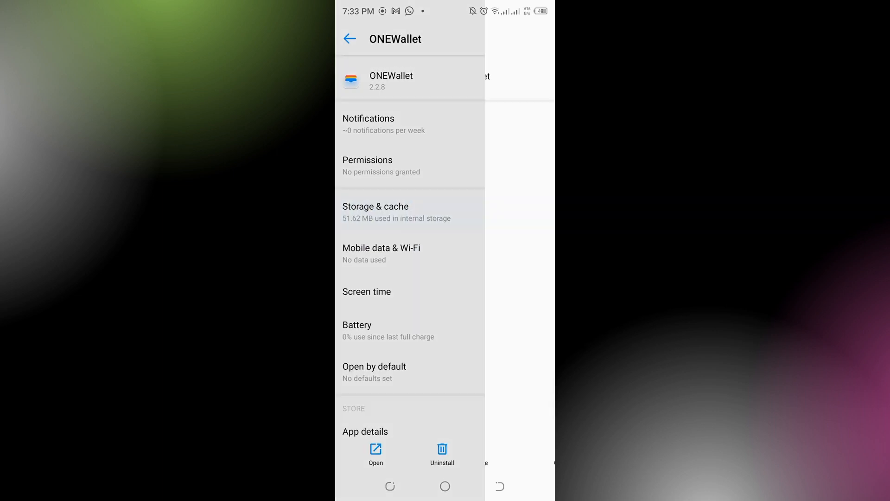
click(375, 212)
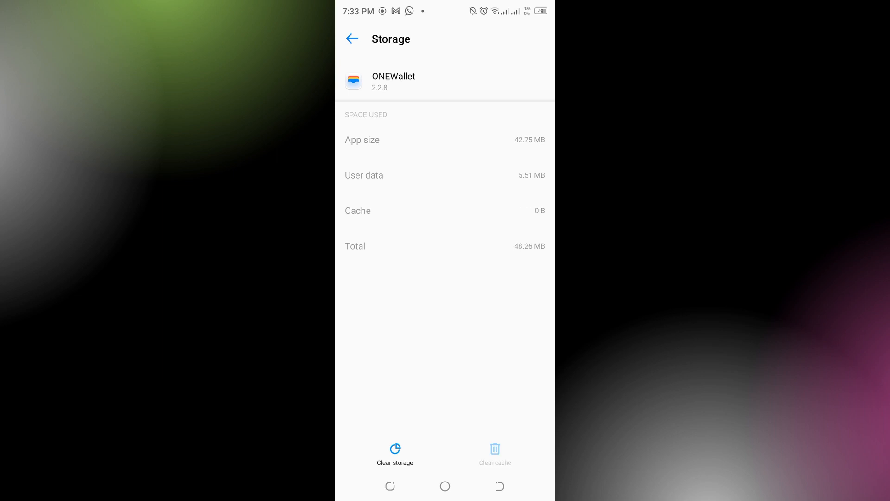
click(395, 454)
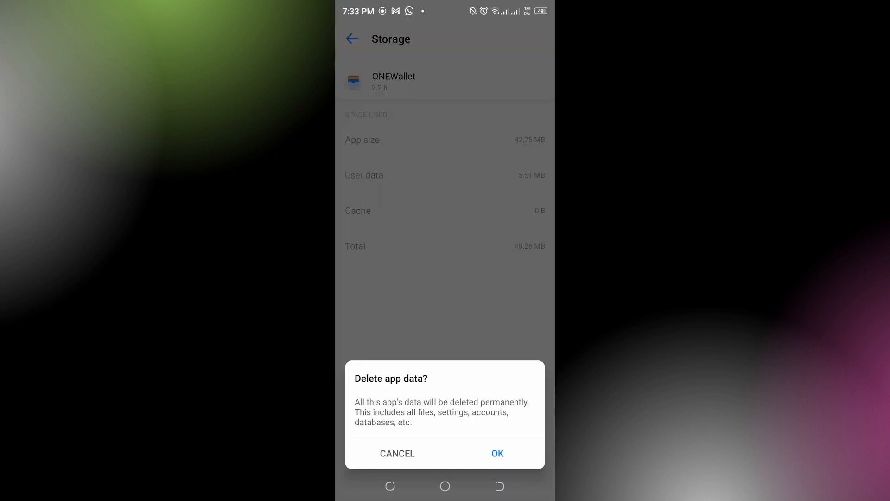
click(497, 454)
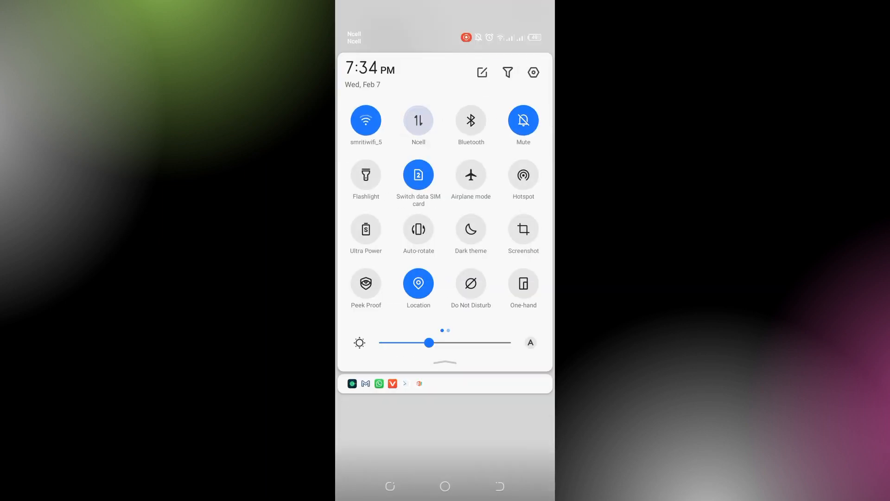
Dismiss Quick Settings to see ONEWallet's storage read User data 0 B, Cache 0 B
click(418, 120)
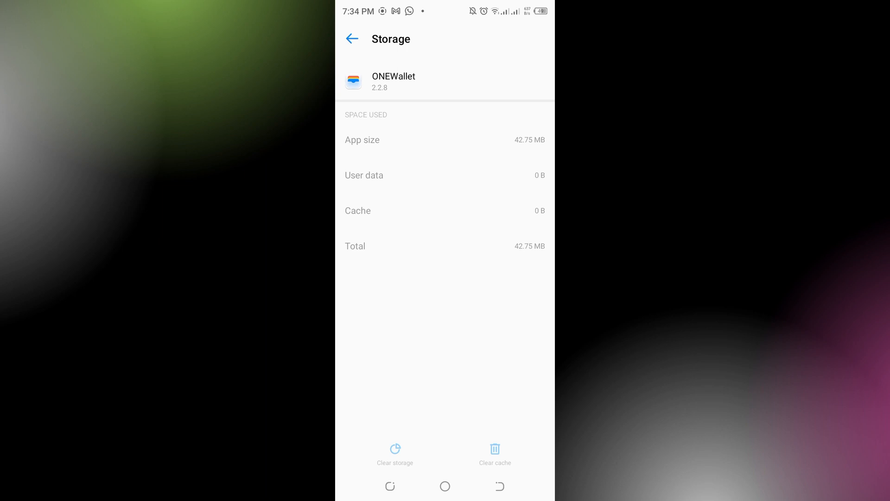
key(power)
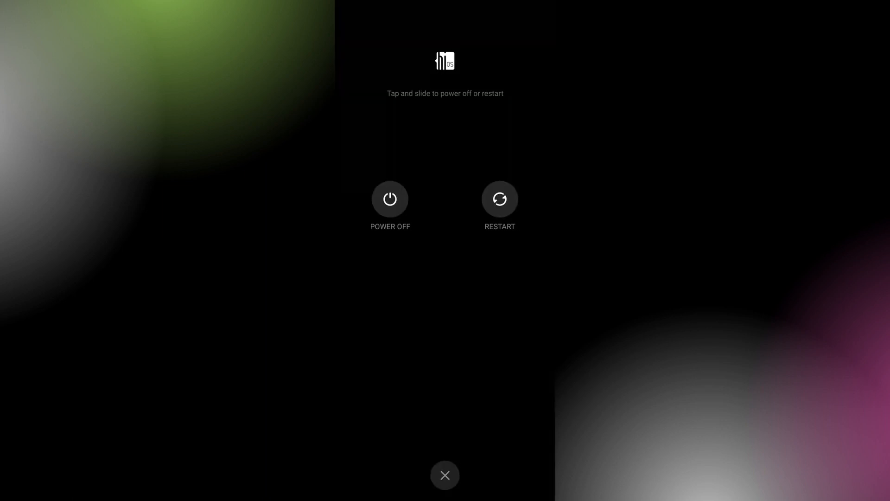
click(444, 474)
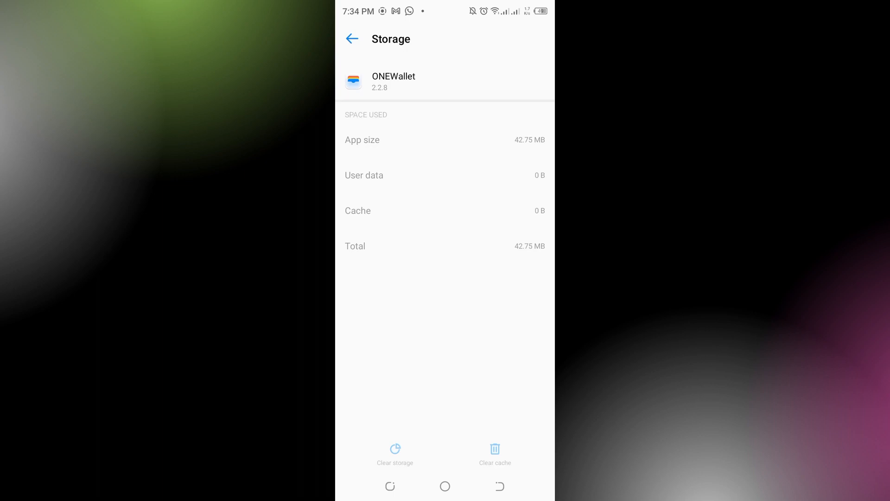